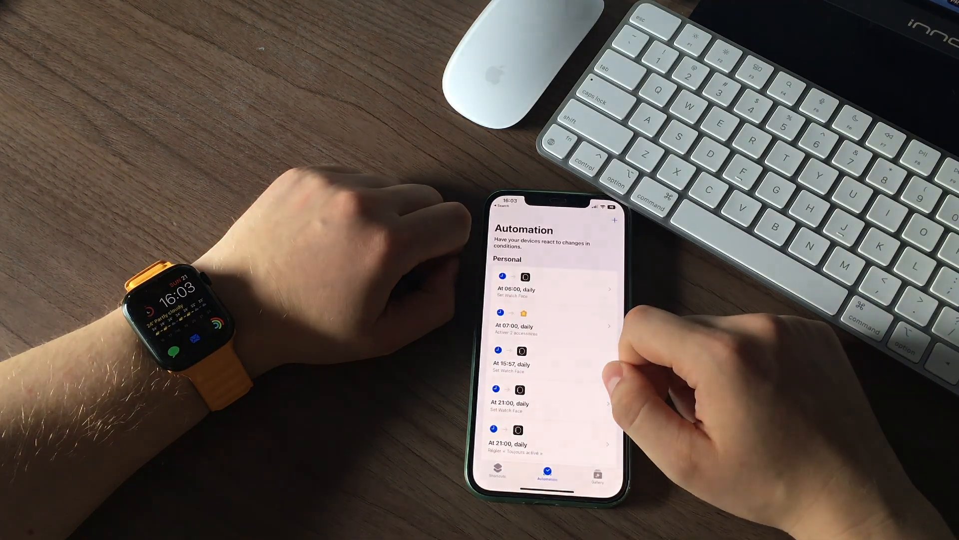
Start a personal automation from the Automation tab to reach its trigger choices
{"action": "scroll", "scroll_direction": "down", "scroll_amount": 3}
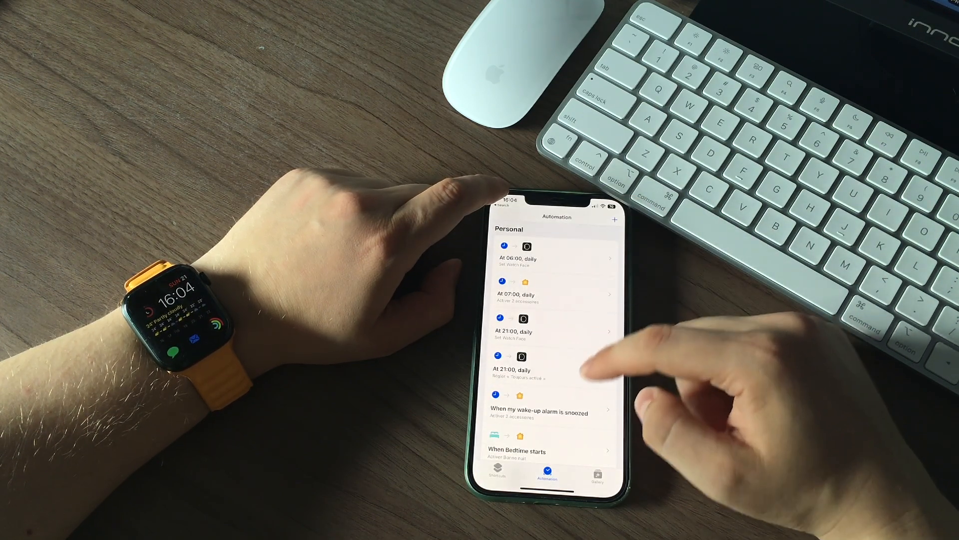
{"action": "left_click", "coordinate": [613, 220]}
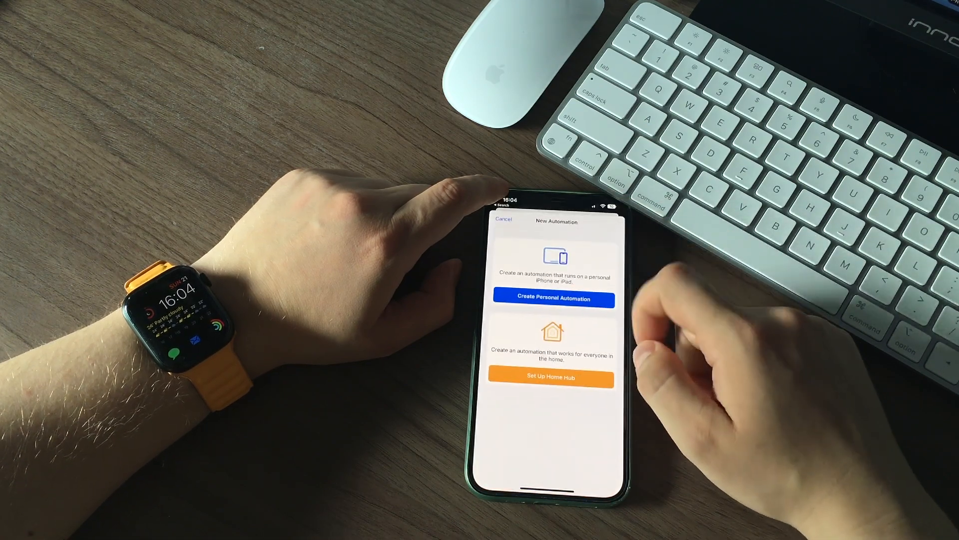
{"action": "left_click", "coordinate": [552, 298]}
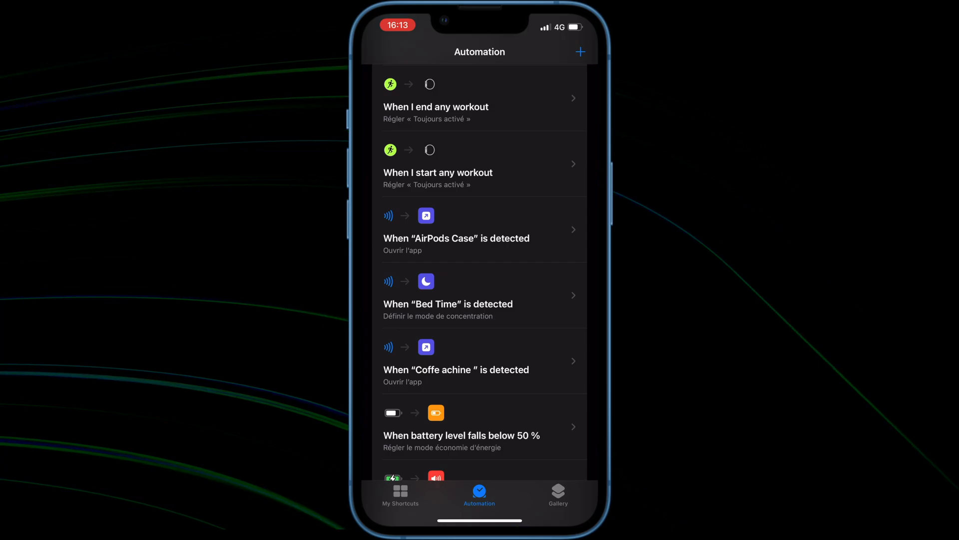
{"action": "left_click", "coordinate": [400, 494]}
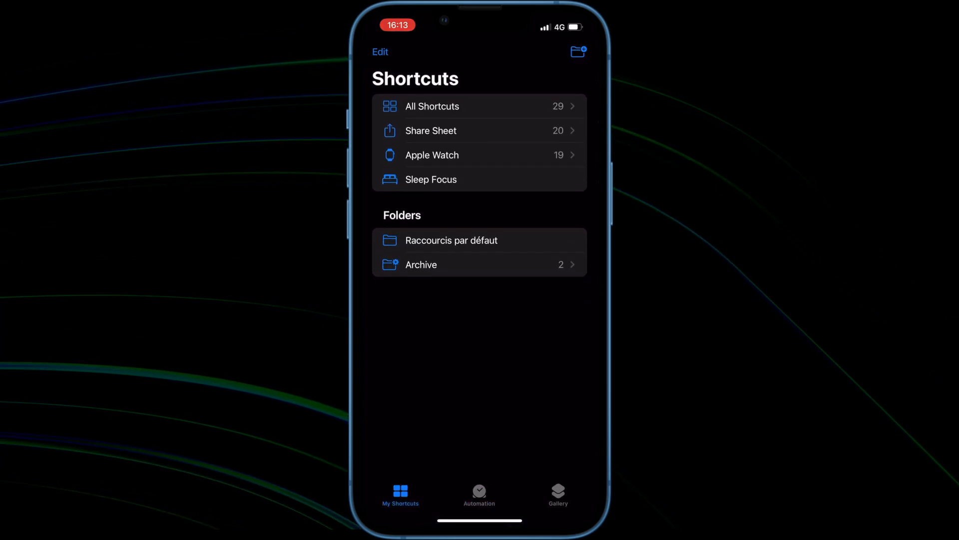
{"action": "left_click", "coordinate": [479, 494]}
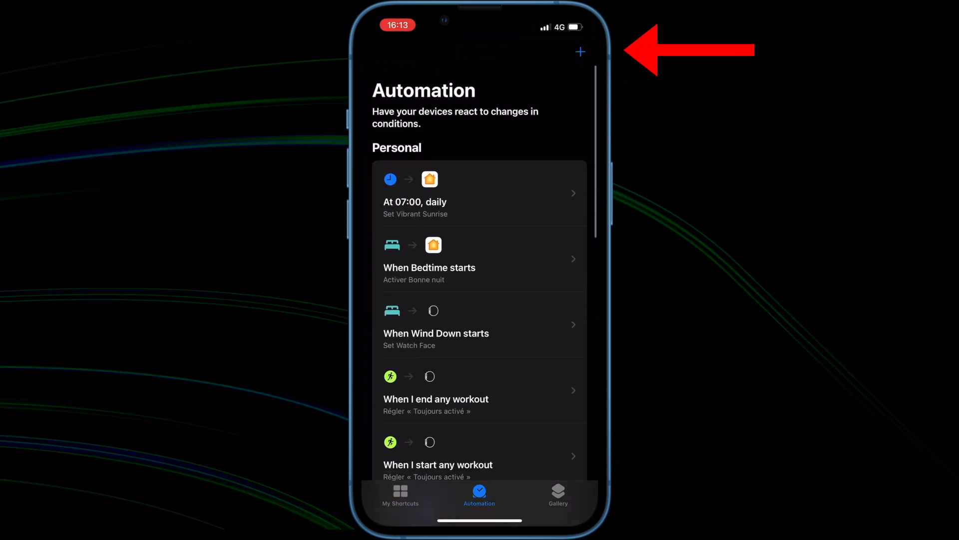
{"action": "left_click", "coordinate": [581, 51]}
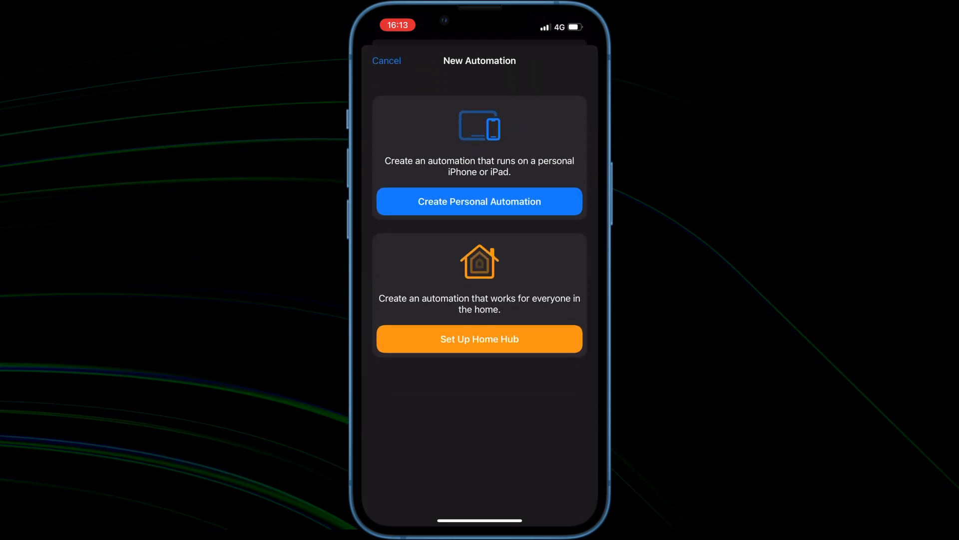
{"action": "left_click", "coordinate": [479, 201]}
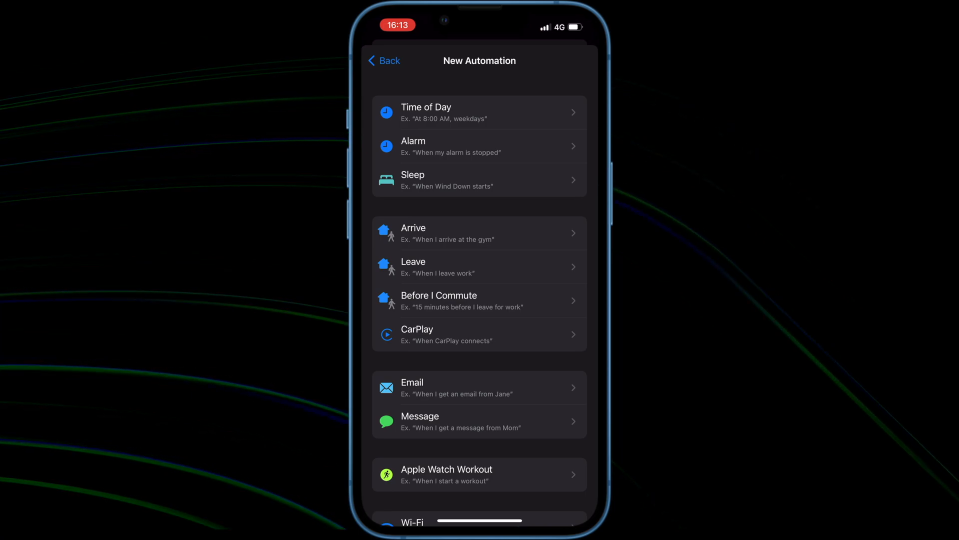
Set a Time of Day trigger at 07:00 repeating daily and continue to actions
{"action": "left_click", "coordinate": [480, 112]}
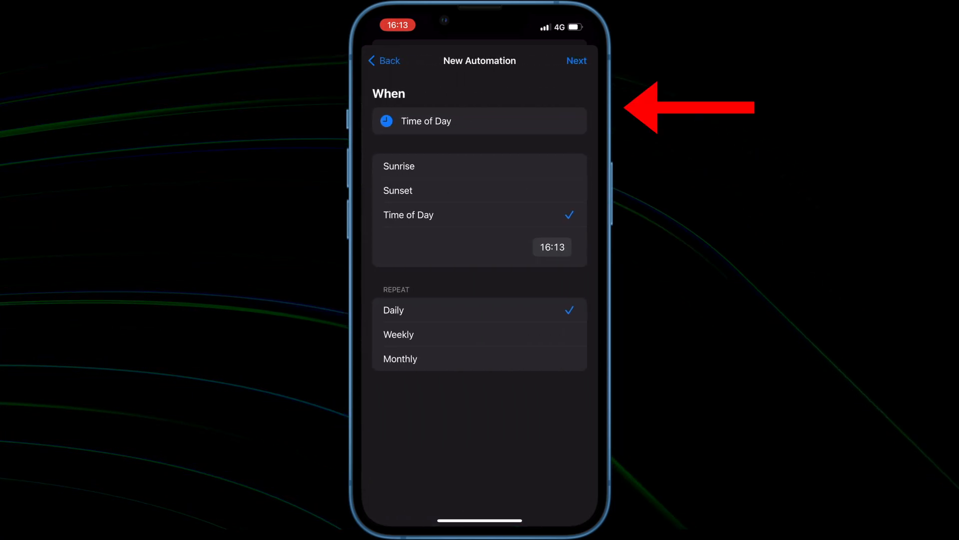
{"action": "left_click", "coordinate": [551, 246]}
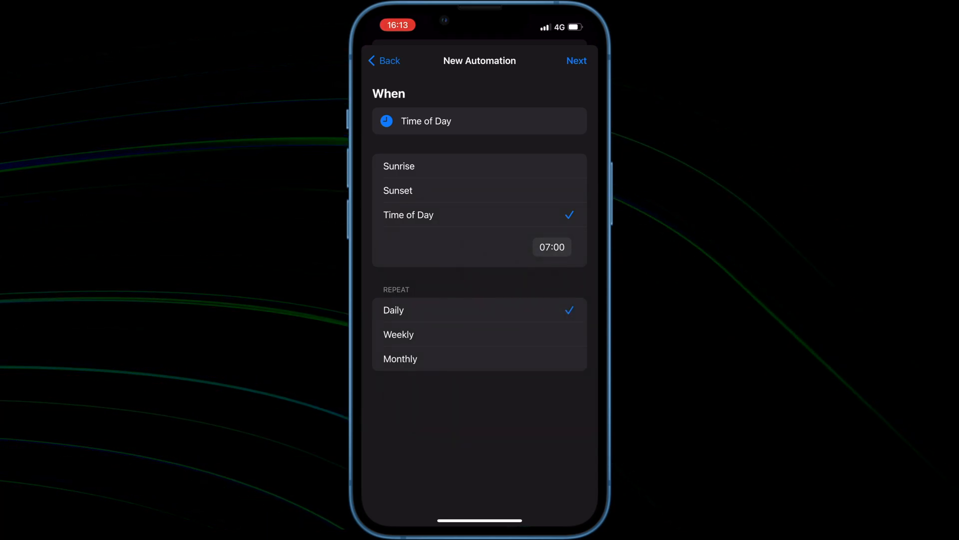
{"action": "left_click", "coordinate": [575, 61]}
{"action": "type", "text": "Apple"}
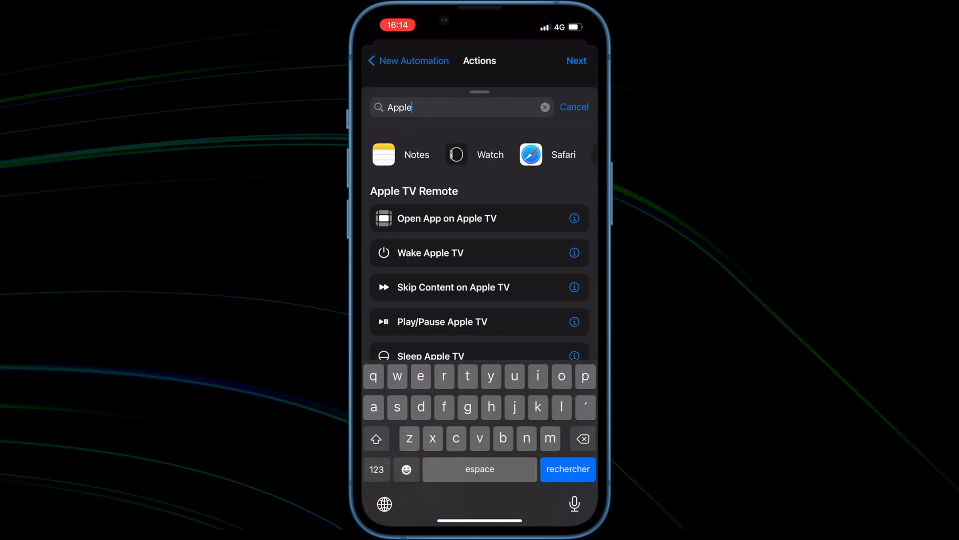
Add a Watch Set Watch Face action using Modular Duo and continue to the summary
{"action": "left_click", "coordinate": [490, 155]}
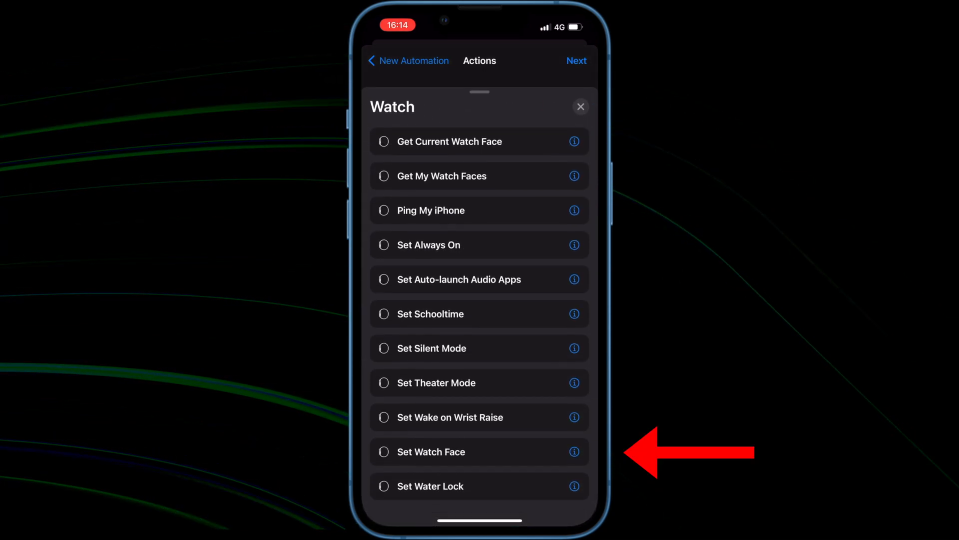
{"action": "left_click", "coordinate": [430, 452]}
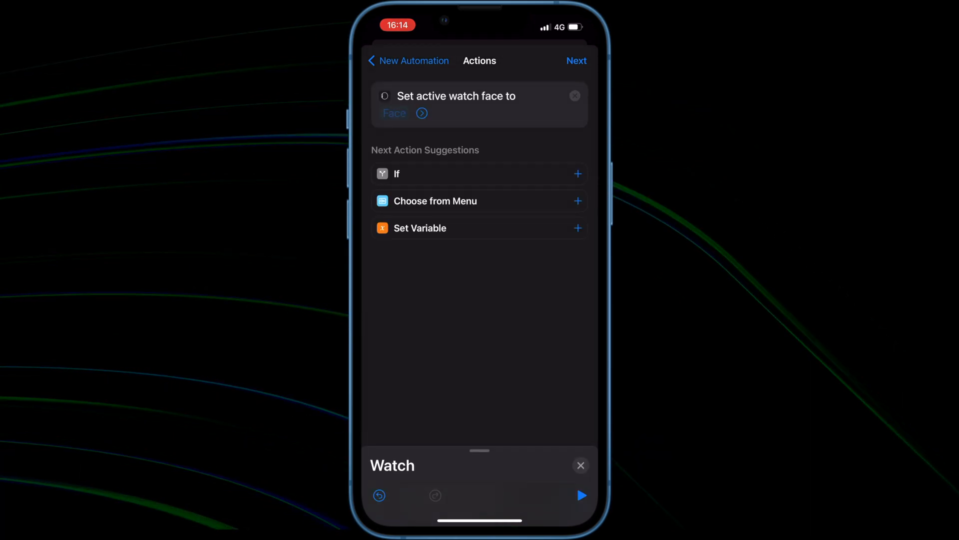
{"action": "left_click", "coordinate": [395, 114]}
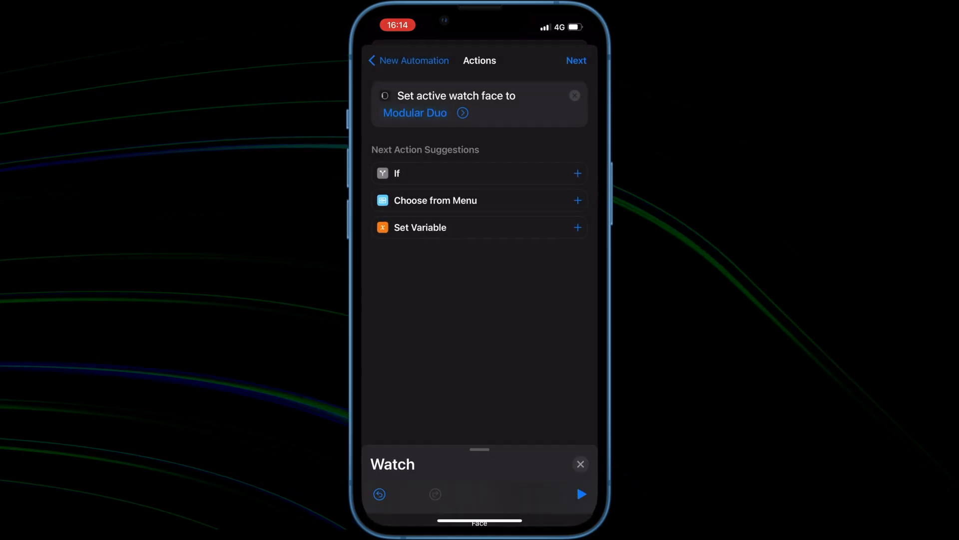
{"action": "left_click", "coordinate": [575, 60]}
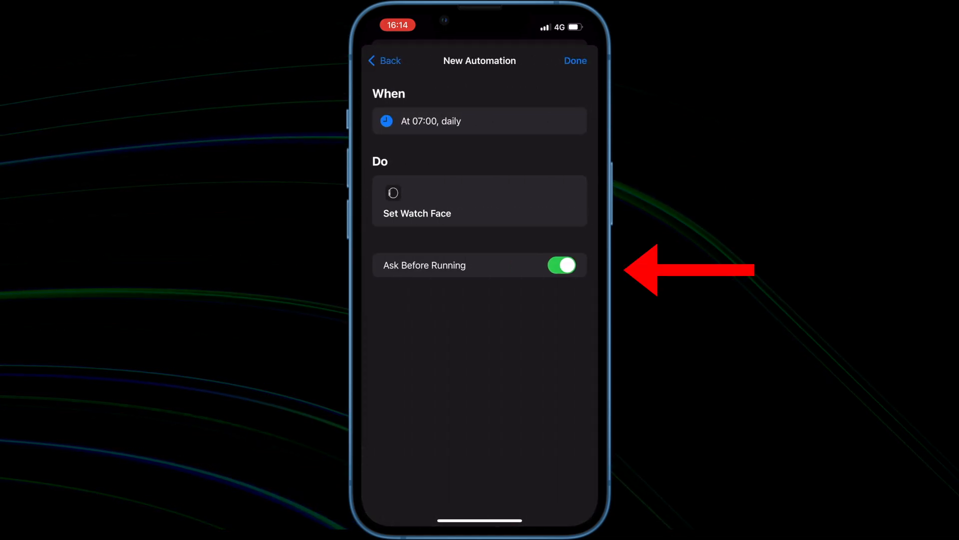
Turn off Ask Before Running, confirm Don't Ask, and save the automation
{"action": "left_click", "coordinate": [562, 265]}
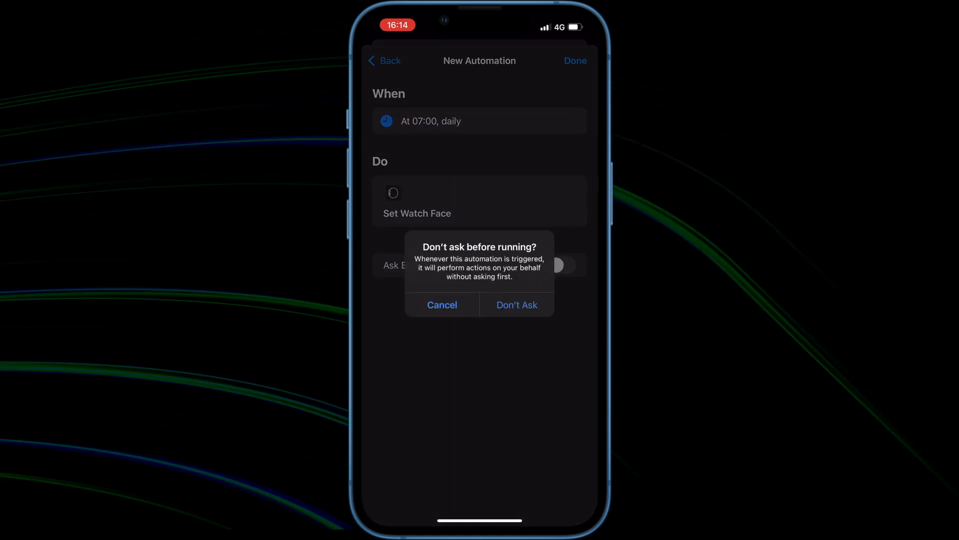
{"action": "left_click", "coordinate": [517, 305]}
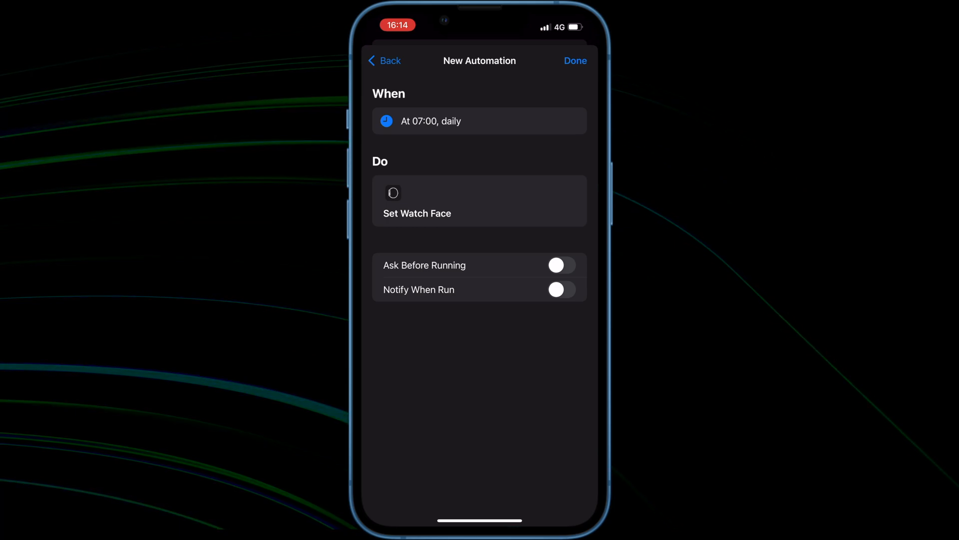
{"action": "left_click", "coordinate": [575, 61]}
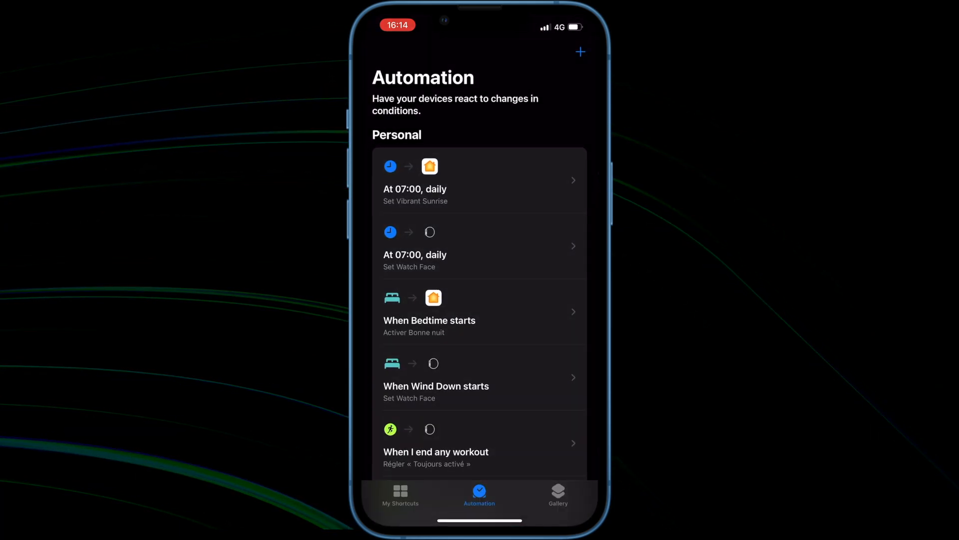
Start another personal automation via + in the Automation tab
{"action": "scroll", "scroll_direction": "up", "scroll_amount": 3}
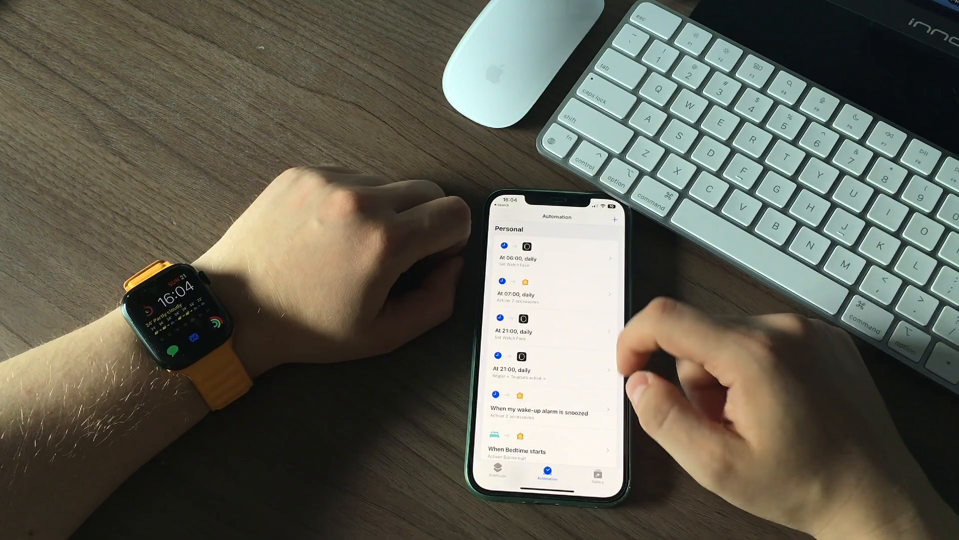
{"action": "left_click", "coordinate": [617, 219]}
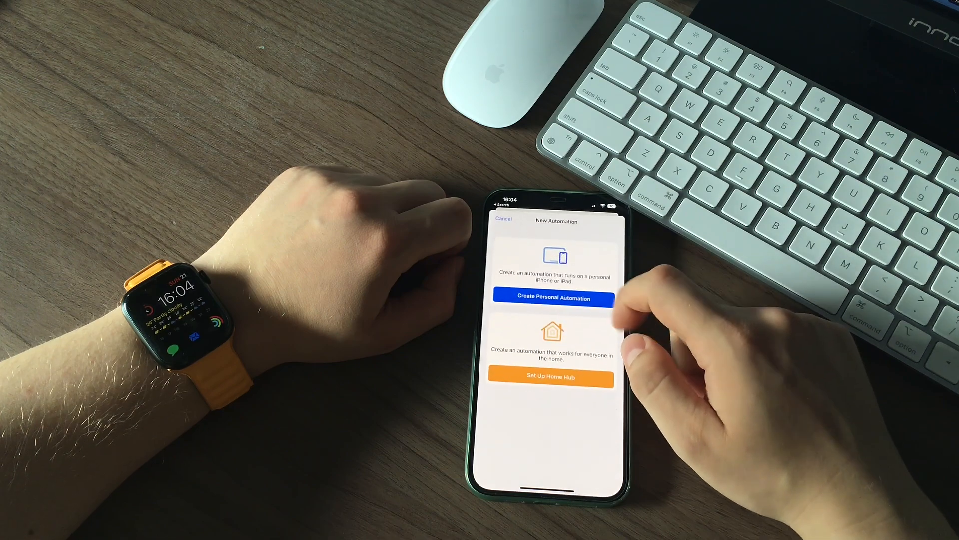
{"action": "left_click", "coordinate": [550, 299]}
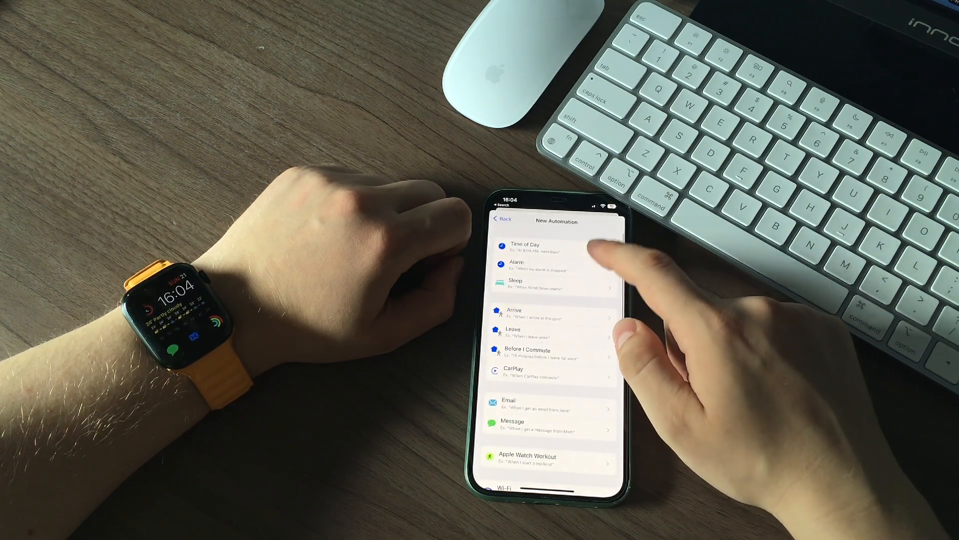